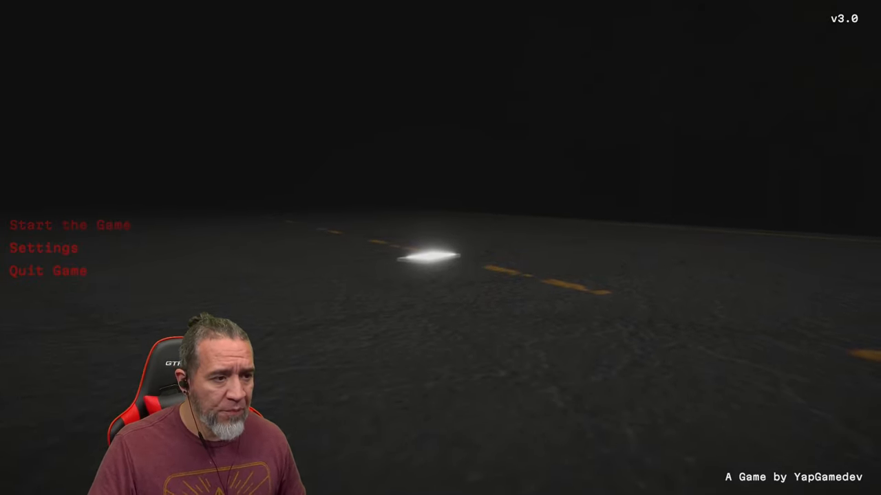
Step: Start a new game and flip the wall switch off in the quiet-time sign room
{"action": "left_click", "coordinate": [70, 225]}
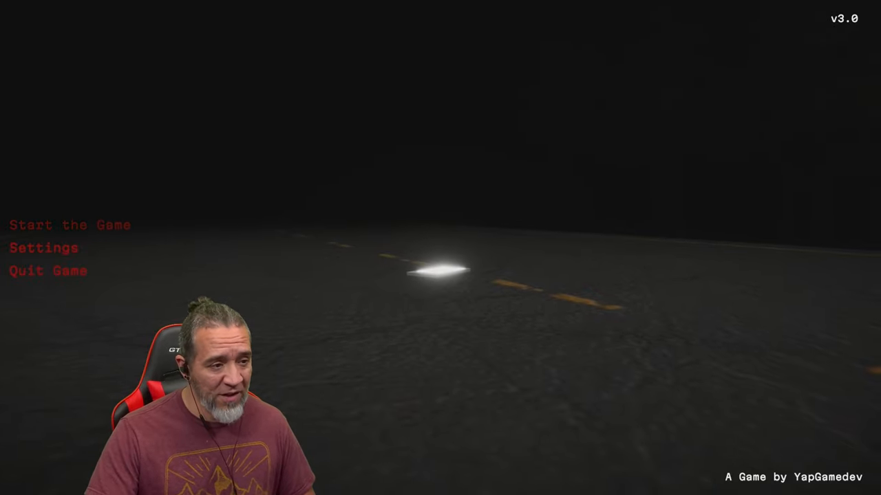
{"action": "left_click", "coordinate": [70, 224]}
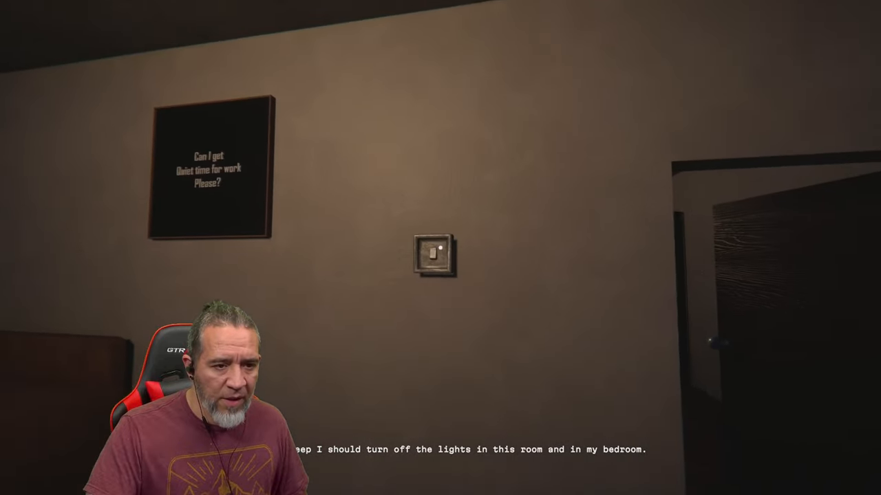
{"action": "left_click", "coordinate": [434, 256]}
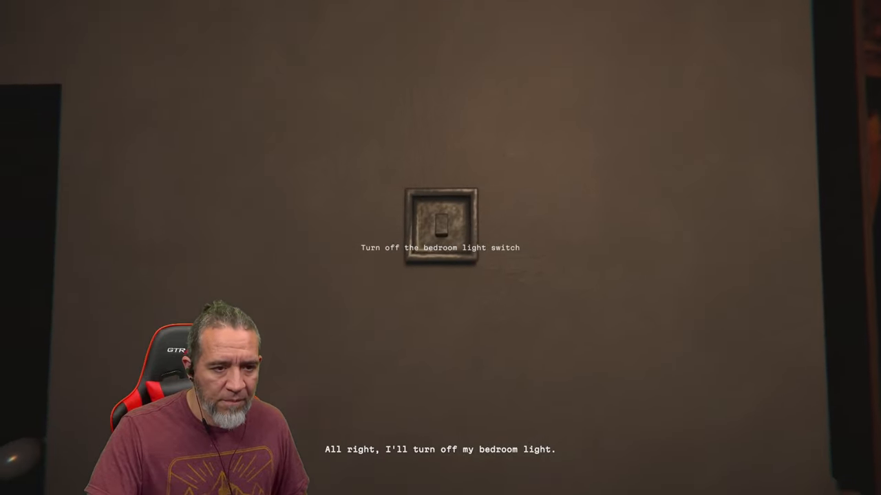
{"action": "left_click", "coordinate": [440, 223]}
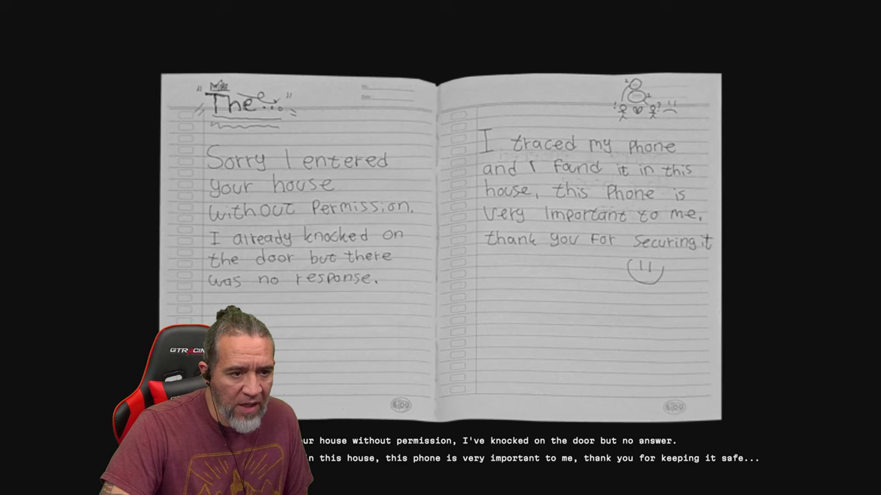
Step: Advance past the intruder's phone-tracing apology note with Space and close it
{"action": "key", "text": "space"}
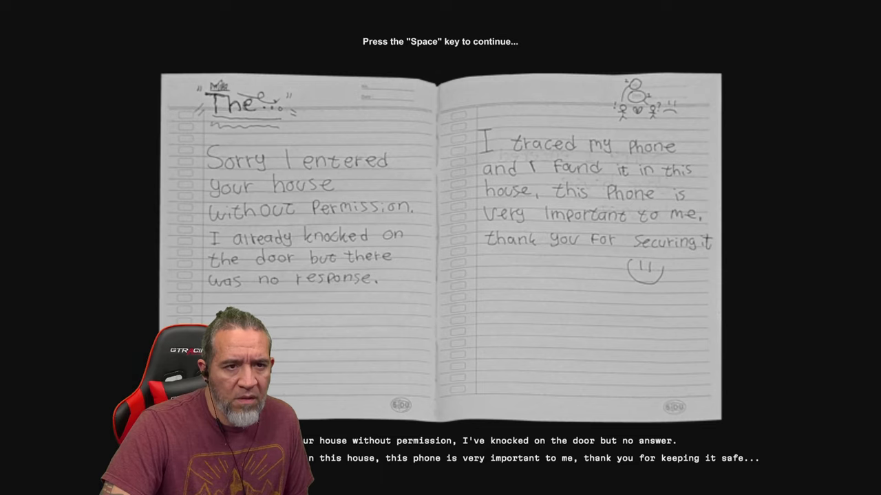
{"action": "key", "text": "space"}
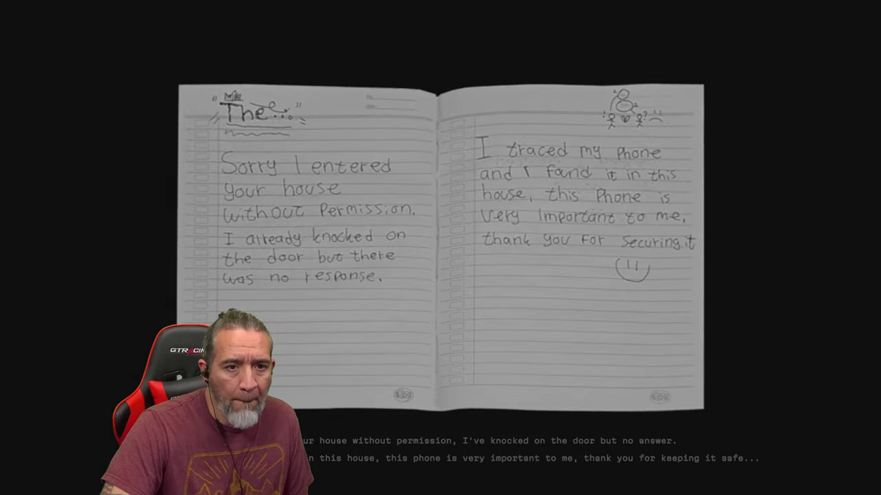